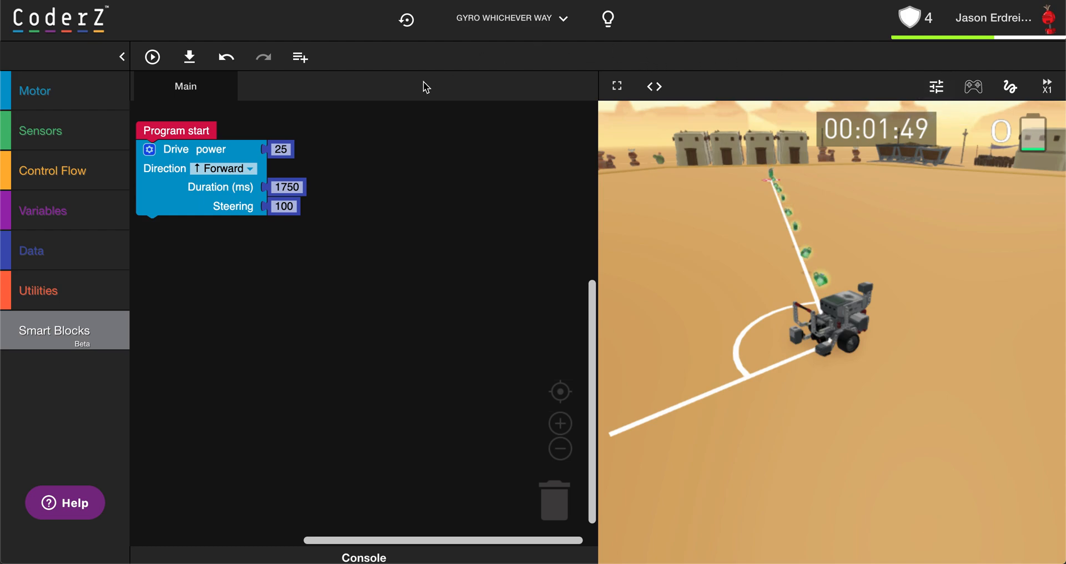
{"action": "mouse_move", "coordinate": [598, 228]}
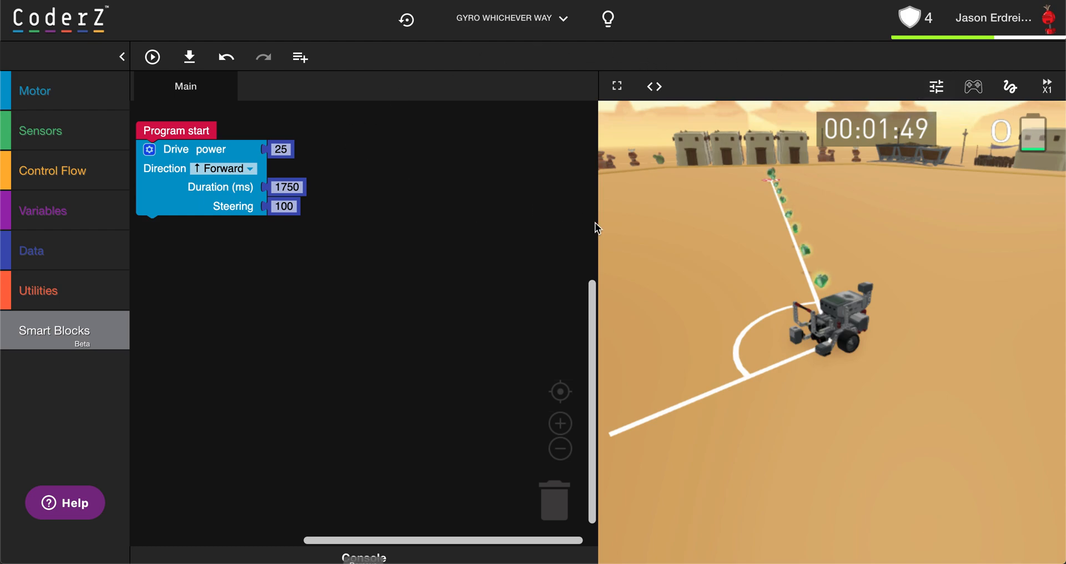
{"action": "mouse_move", "coordinate": [855, 282]}
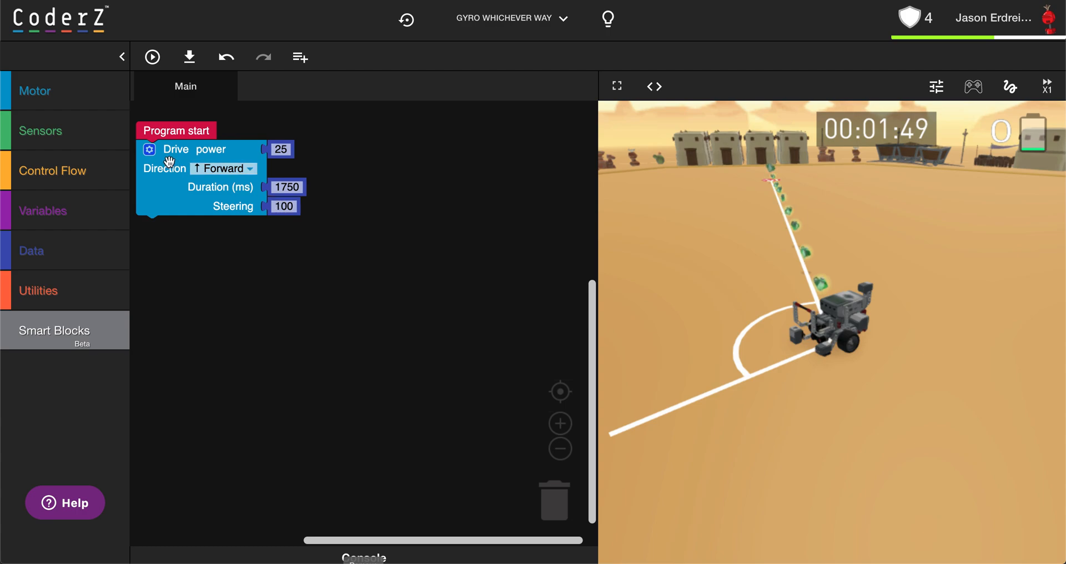
Step: Remove the Duration input from the drive block, leaving power 25, forward and steering 100
{"action": "left_click", "coordinate": [149, 150]}
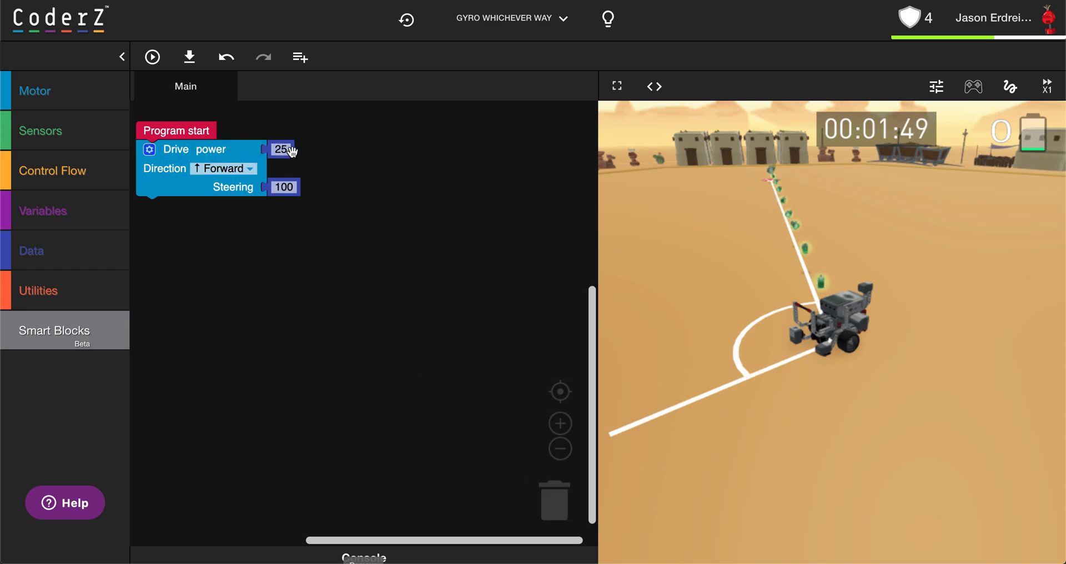
{"action": "left_click", "coordinate": [281, 150]}
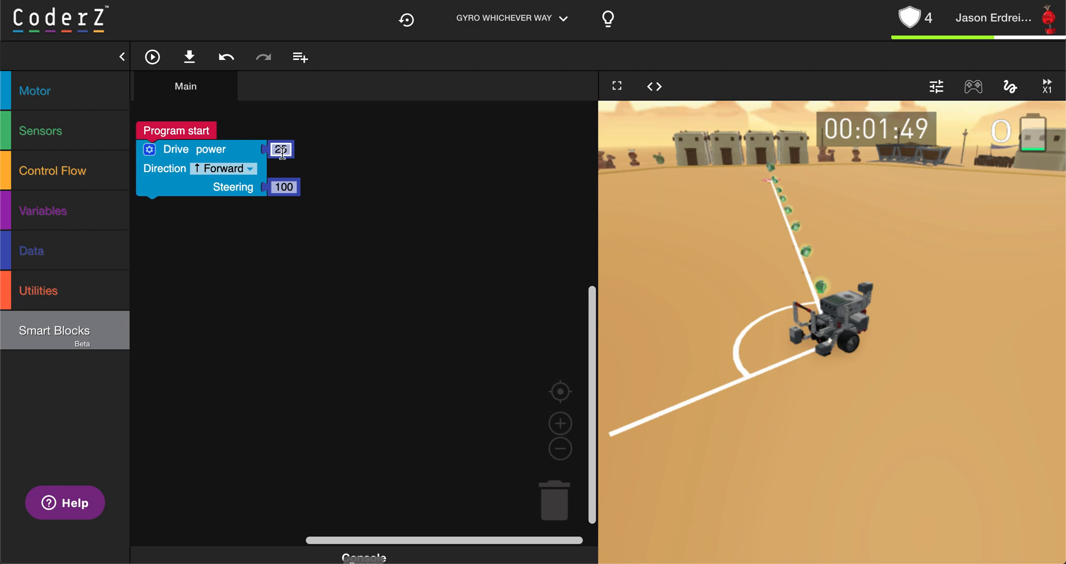
{"action": "left_click", "coordinate": [283, 186]}
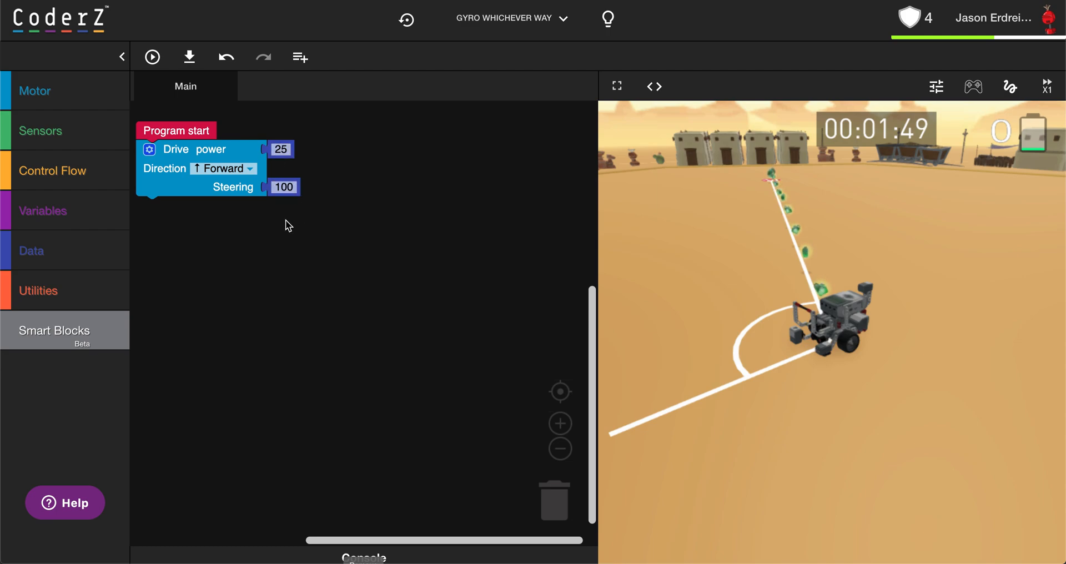
{"action": "left_click", "coordinate": [284, 187]}
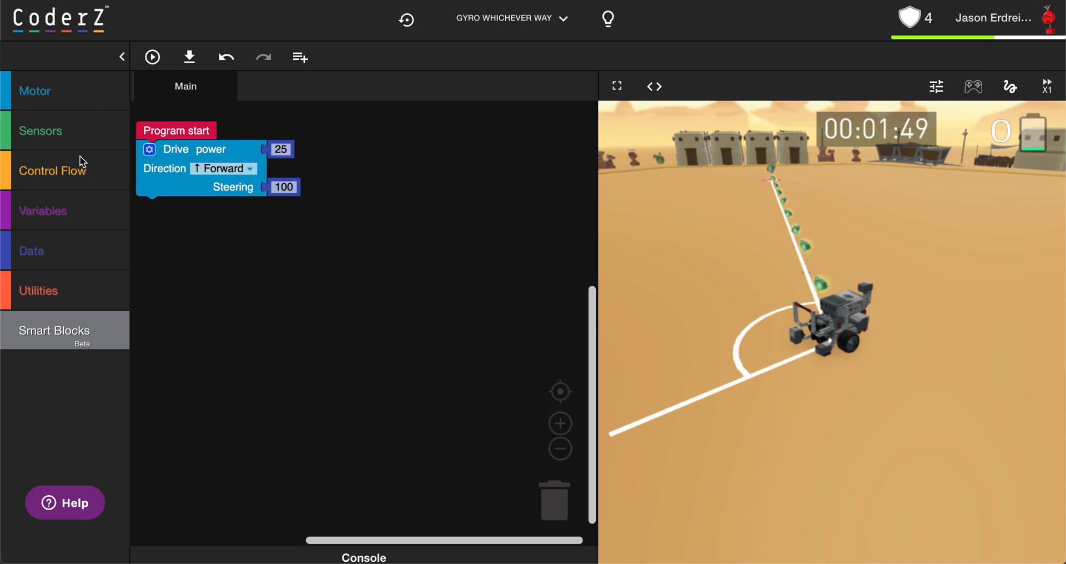
Step: Attach a wait-until gyro angle block after the drive, first entering 90 as the value
{"action": "left_click", "coordinate": [52, 171]}
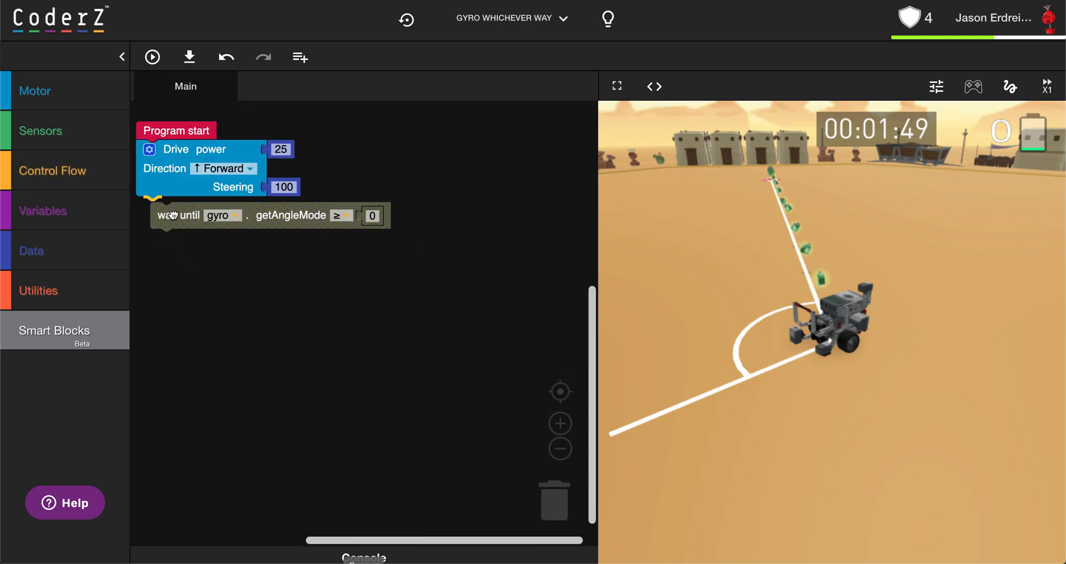
{"action": "left_click", "coordinate": [179, 211]}
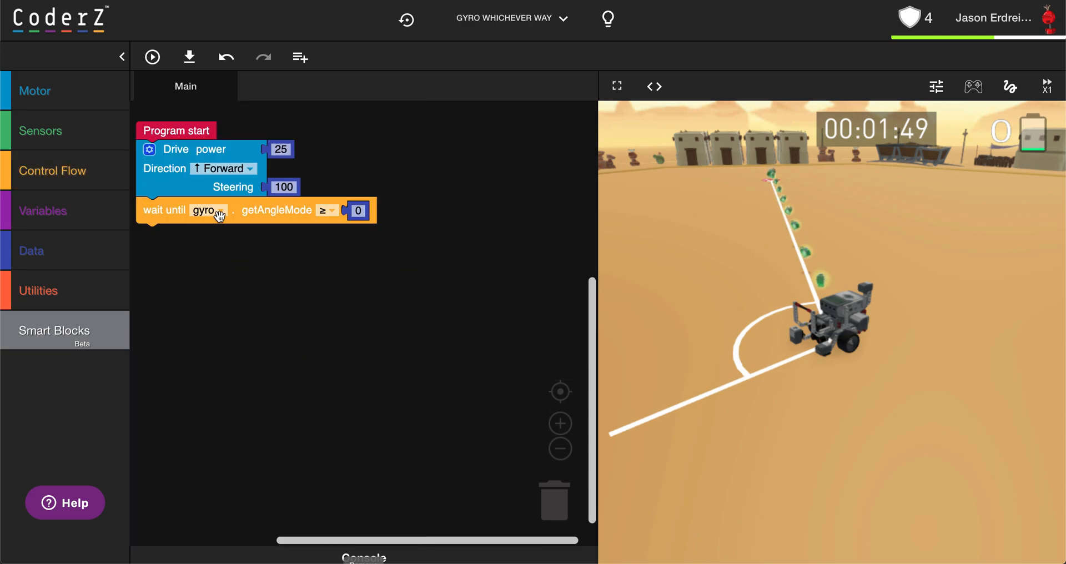
{"action": "mouse_move", "coordinate": [327, 233]}
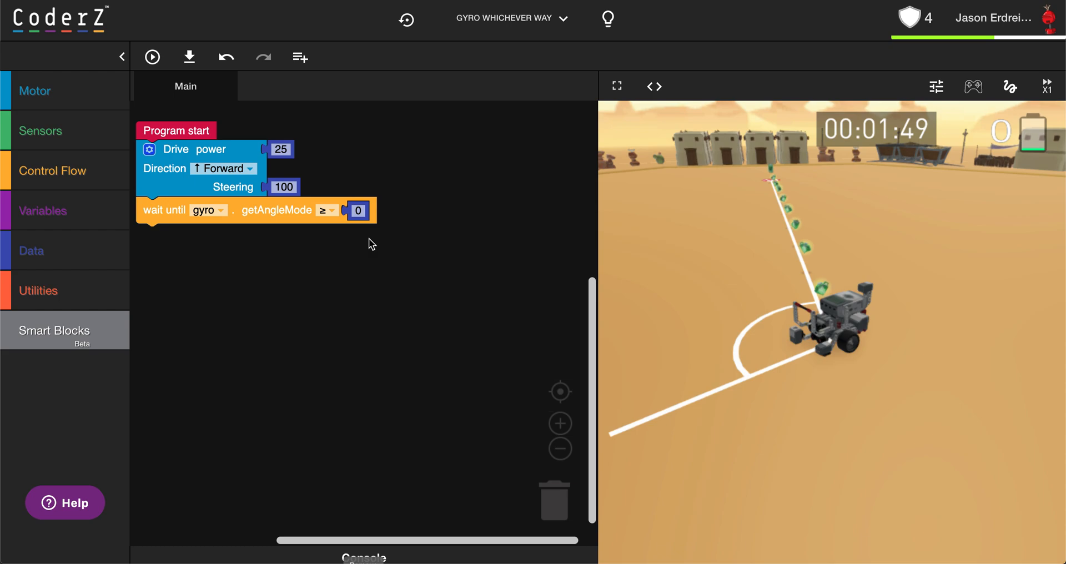
{"action": "left_click", "coordinate": [356, 210]}
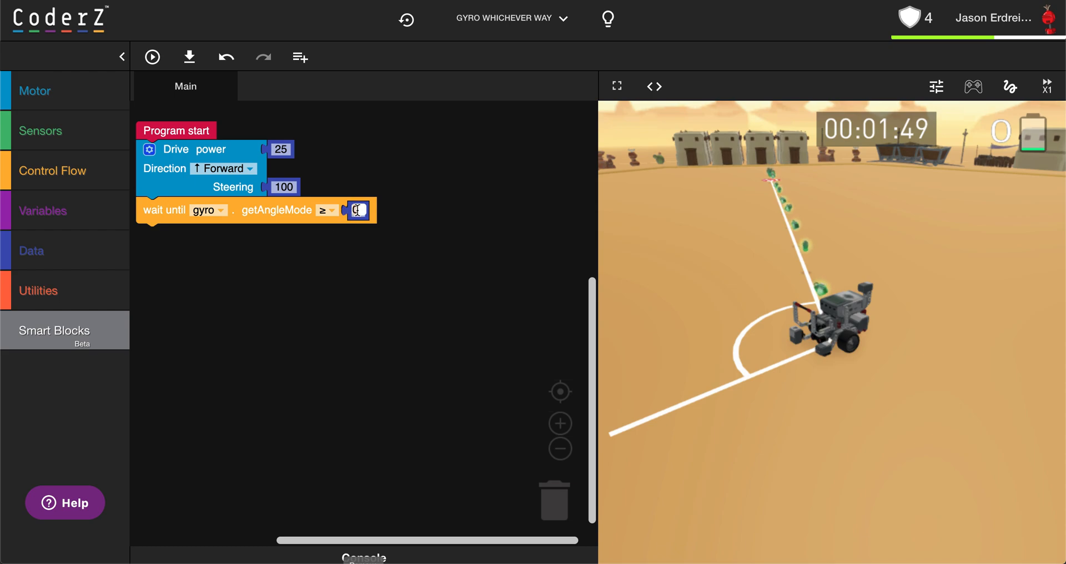
{"action": "type", "text": "90"}
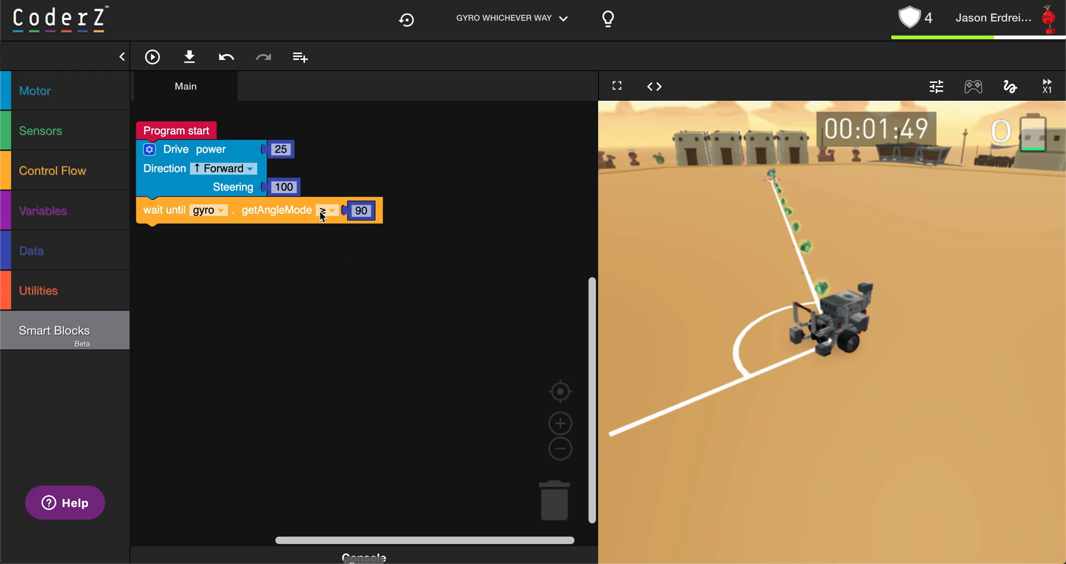
{"action": "left_click", "coordinate": [361, 210]}
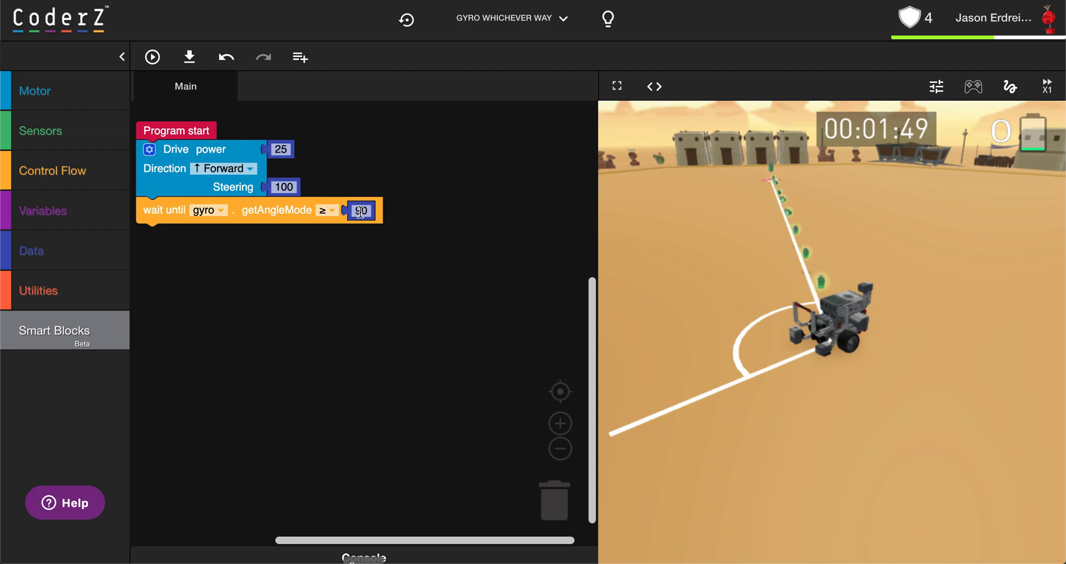
Step: Change the comparison to ≤ and the threshold to -90
{"action": "left_click", "coordinate": [326, 210]}
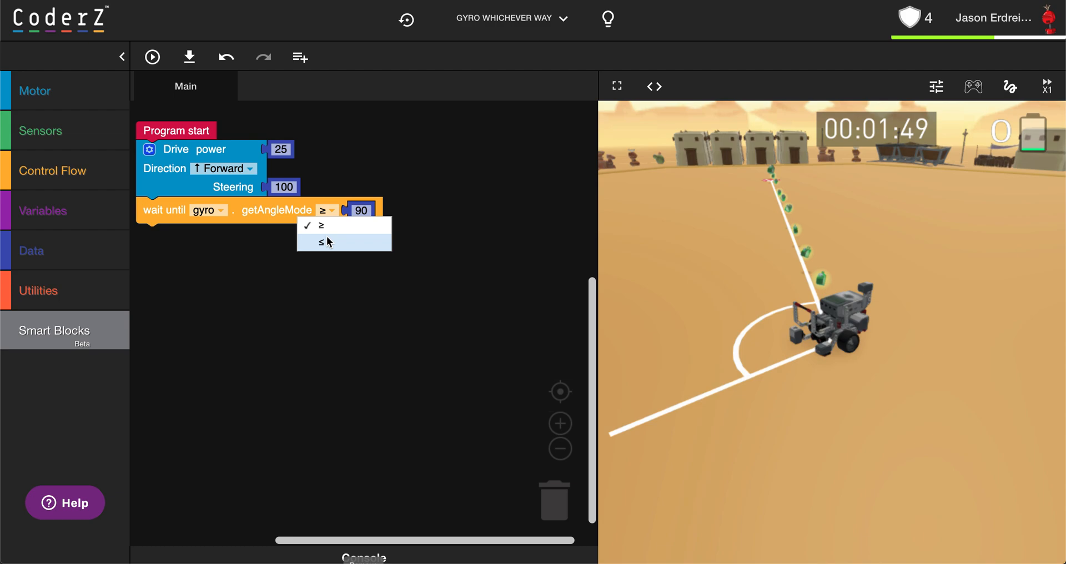
{"action": "left_click", "coordinate": [320, 243]}
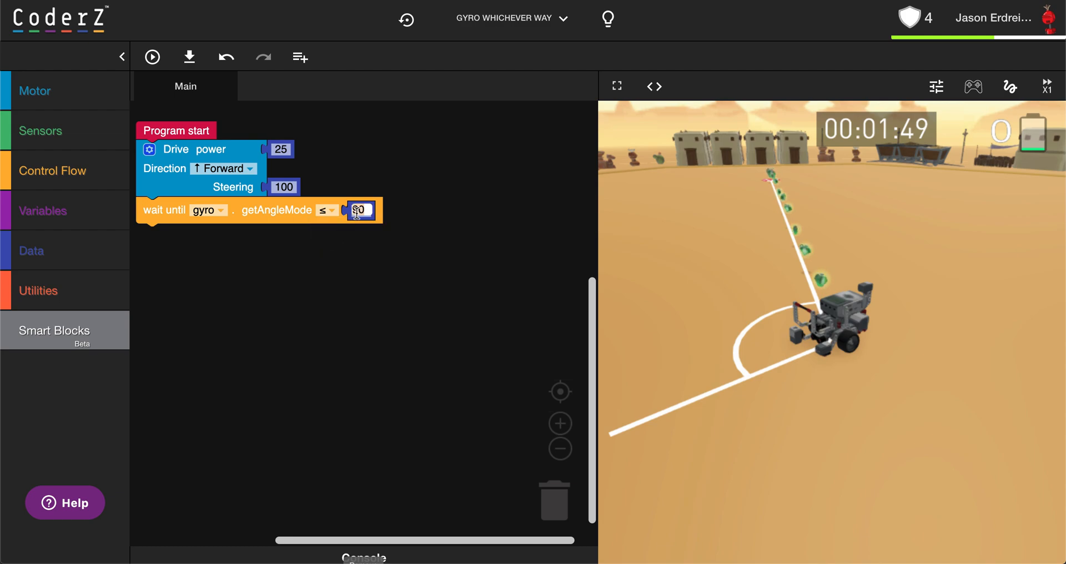
{"action": "type", "text": "-90"}
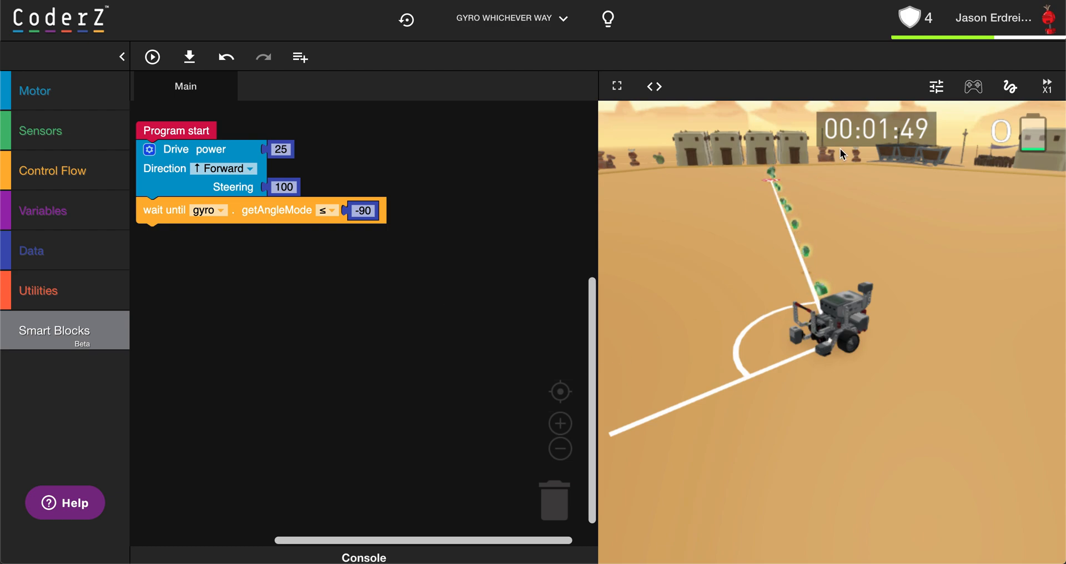
Step: Check the gyro readings in the sensor panel, then set the wait threshold to -120 with a power-100 forward drive after it
{"action": "left_click", "coordinate": [936, 87]}
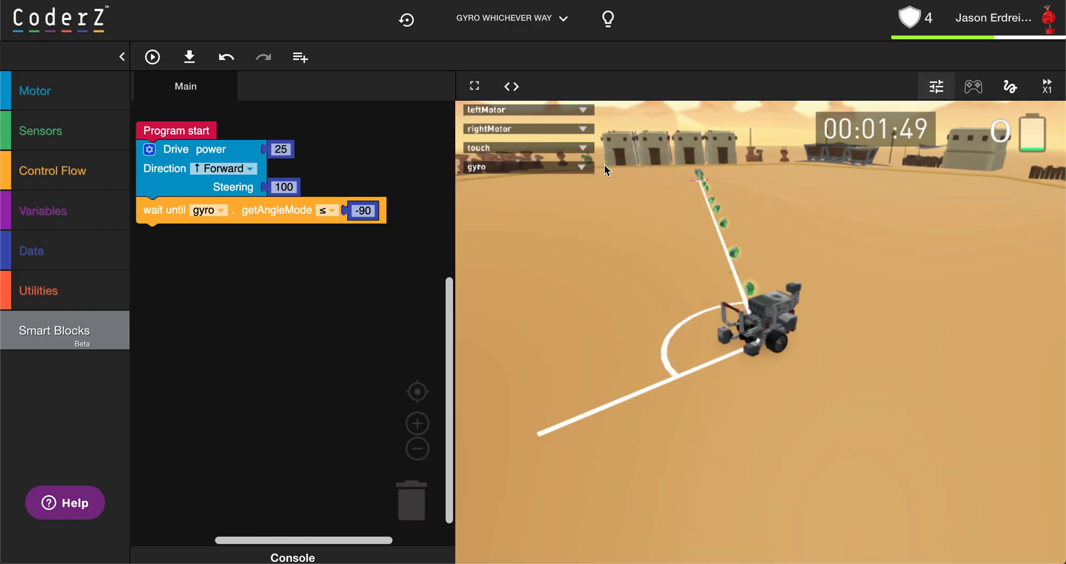
{"action": "left_click", "coordinate": [581, 166]}
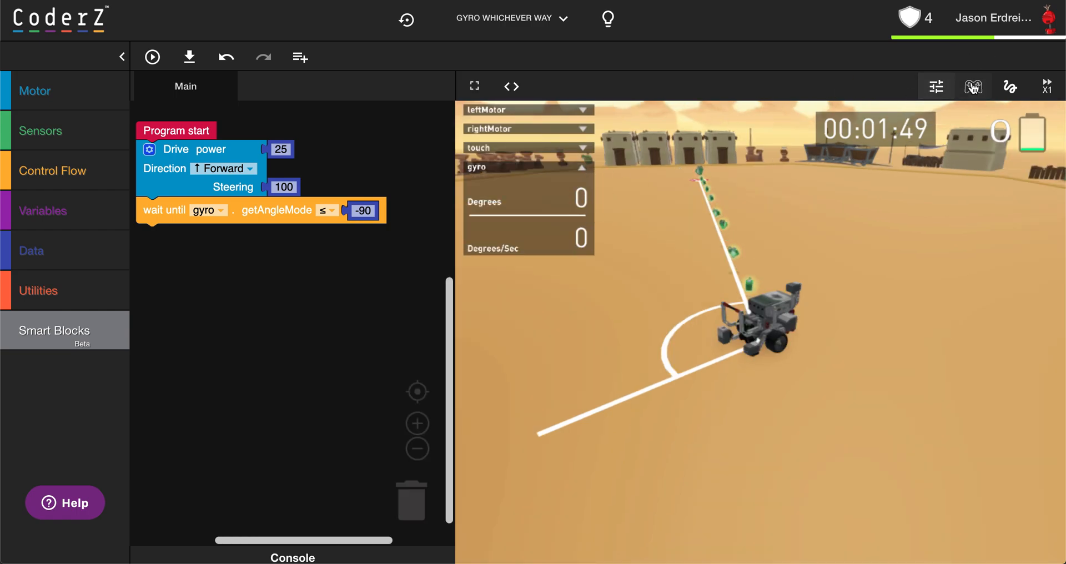
{"action": "left_click", "coordinate": [973, 87]}
{"action": "type", "text": "-120"}
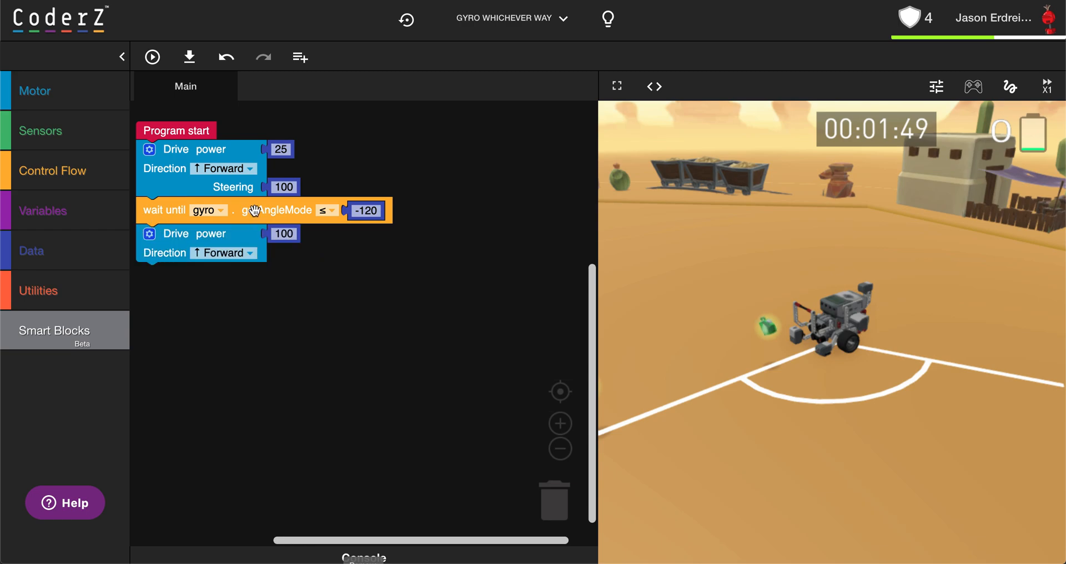
Step: Start the simulation to run the program
{"action": "left_click", "coordinate": [152, 57]}
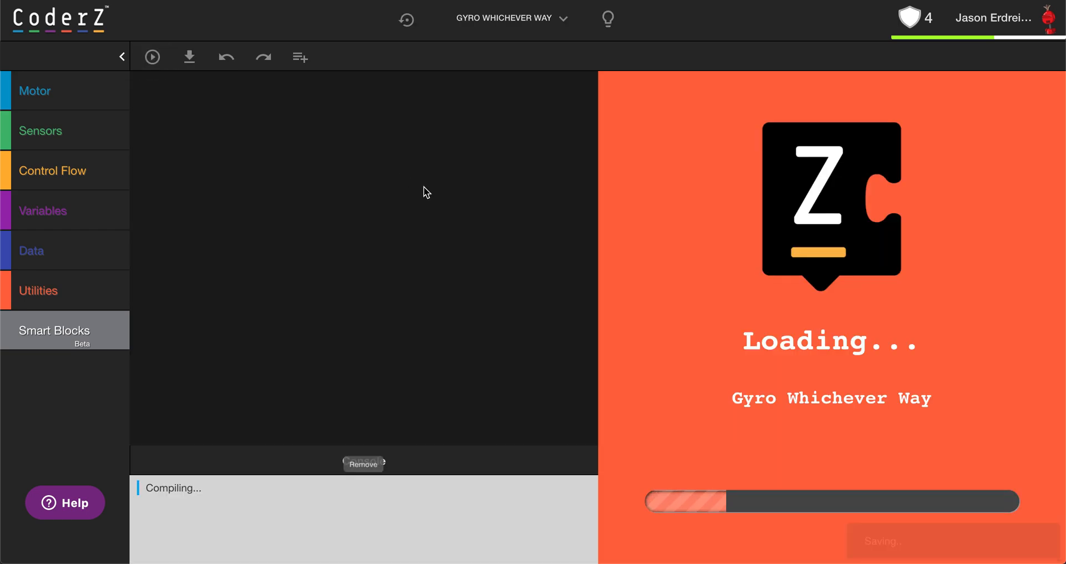
{"action": "left_click", "coordinate": [152, 56]}
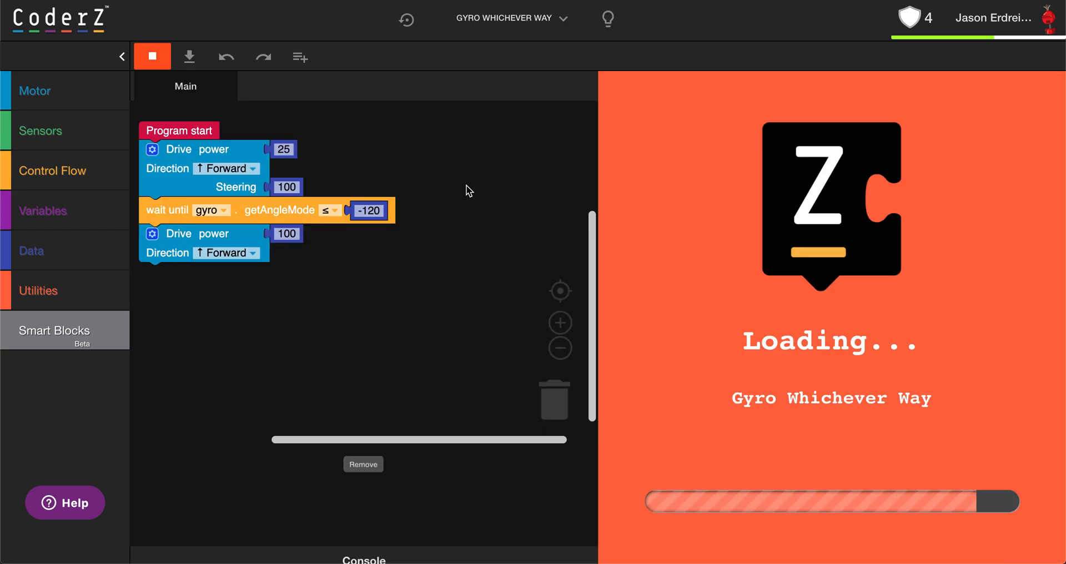